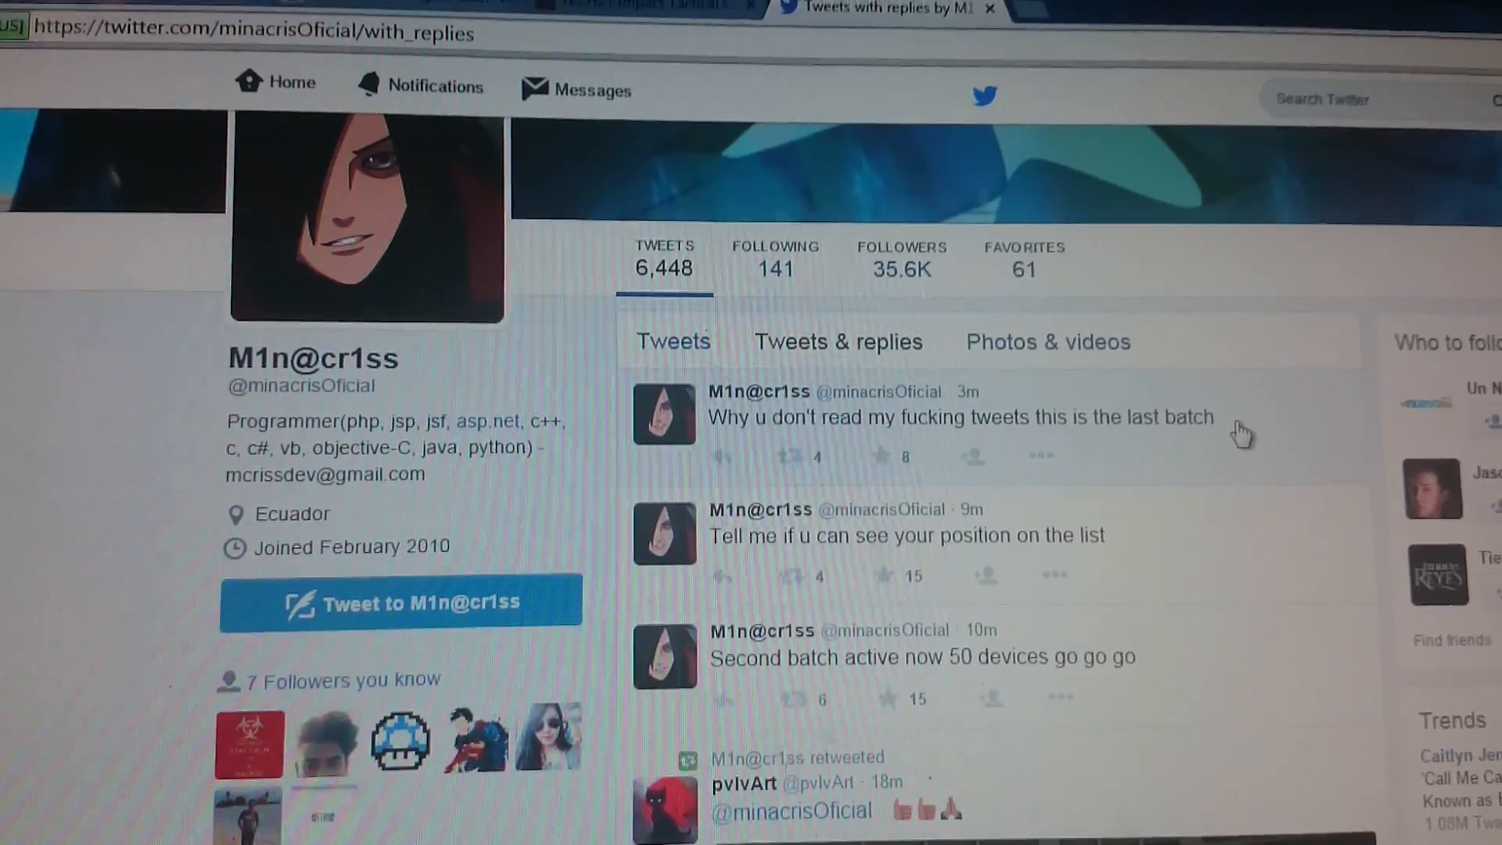
Expand the 'this is the last batch' tweet to show its retweets, favourites and replies
click(957, 417)
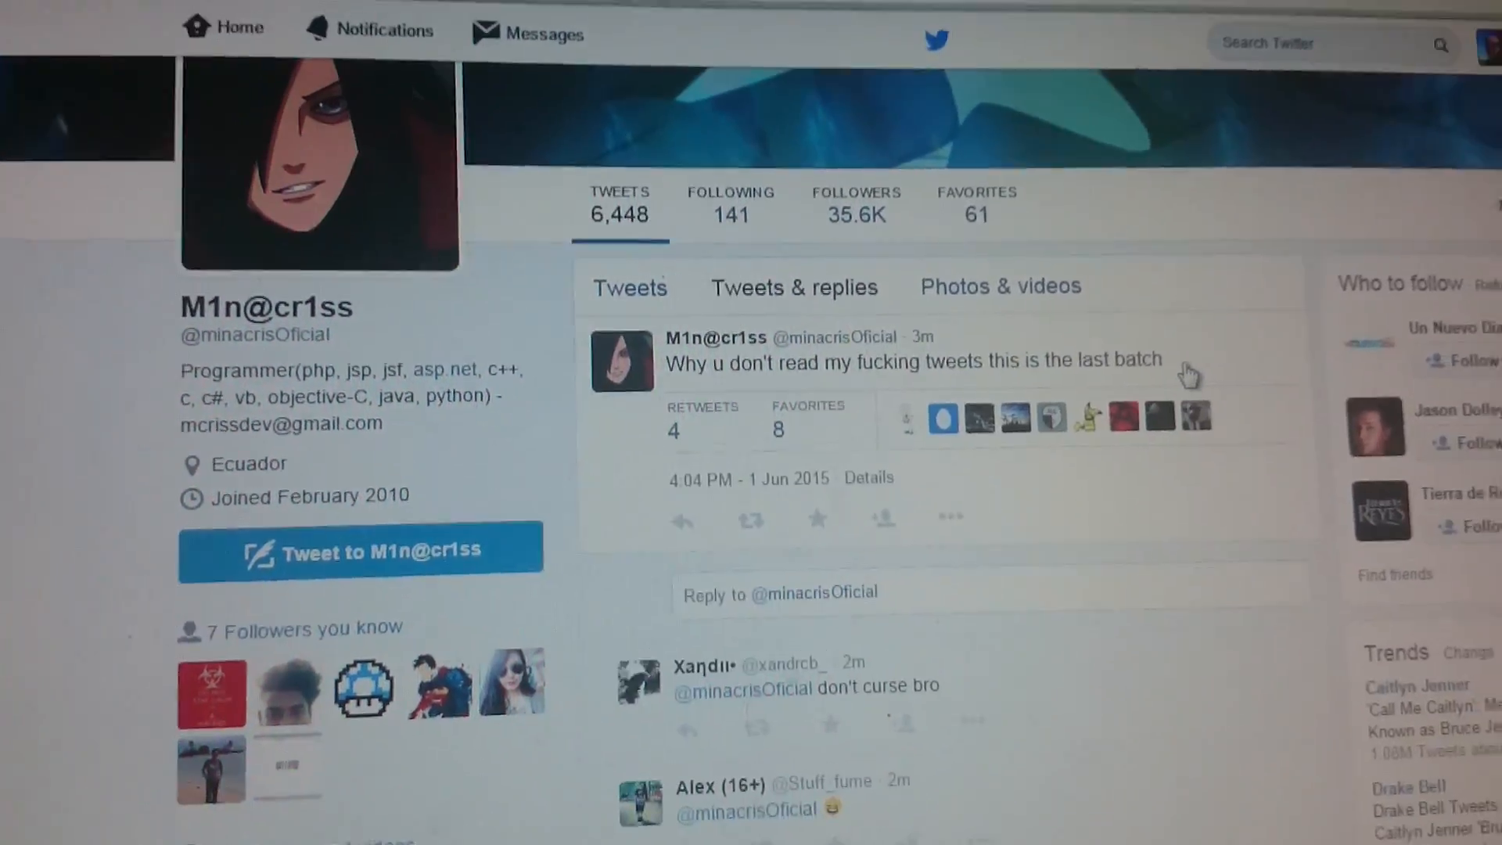